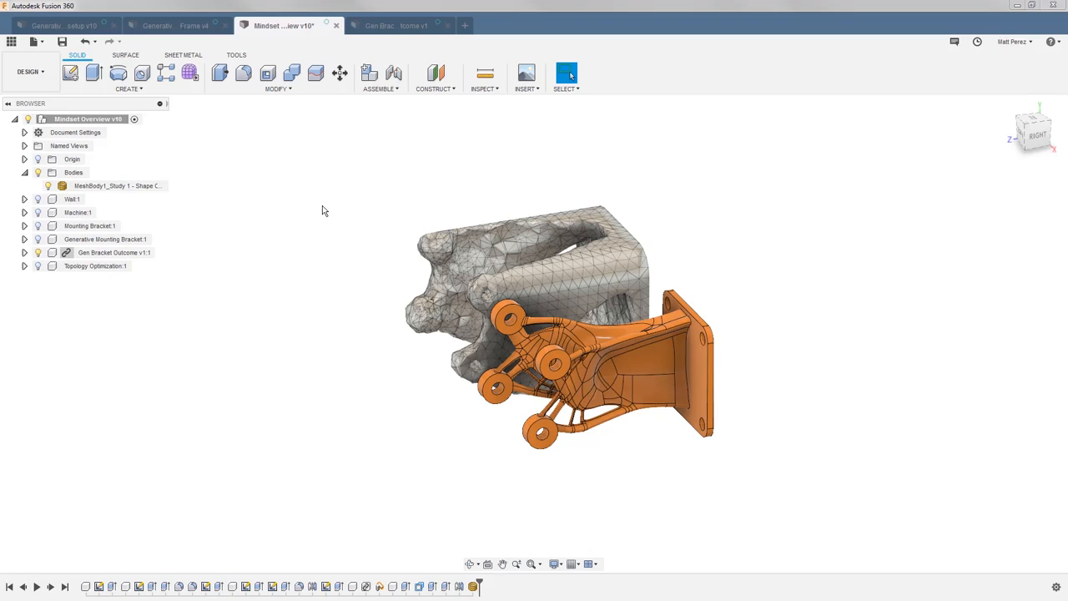
{"action": "mouse_move", "coordinate": [340, 324]}
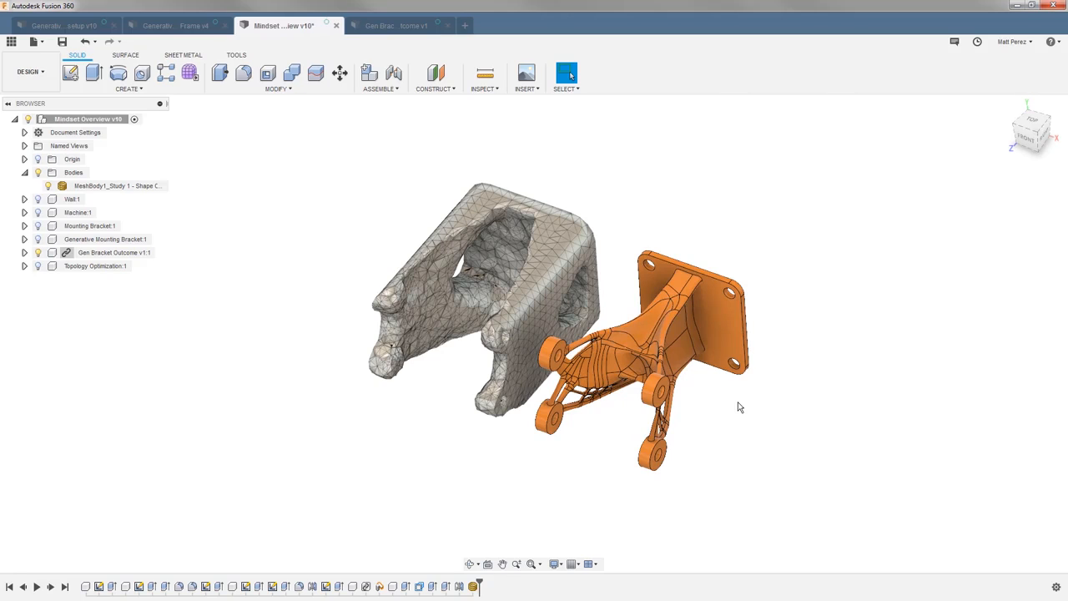
{"action": "mouse_move", "coordinate": [529, 395]}
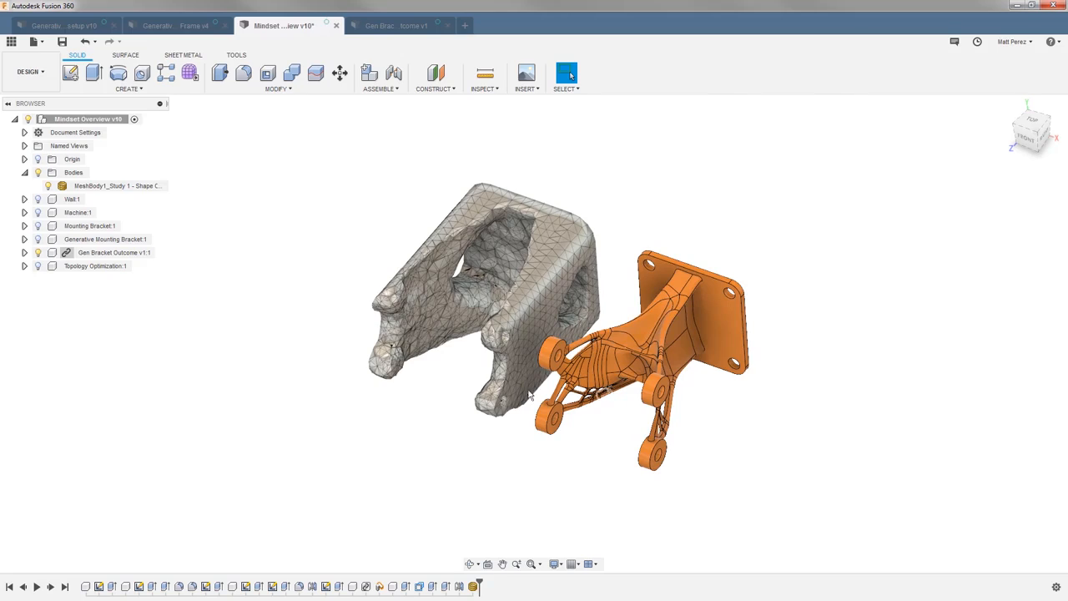
{"action": "mouse_move", "coordinate": [465, 368]}
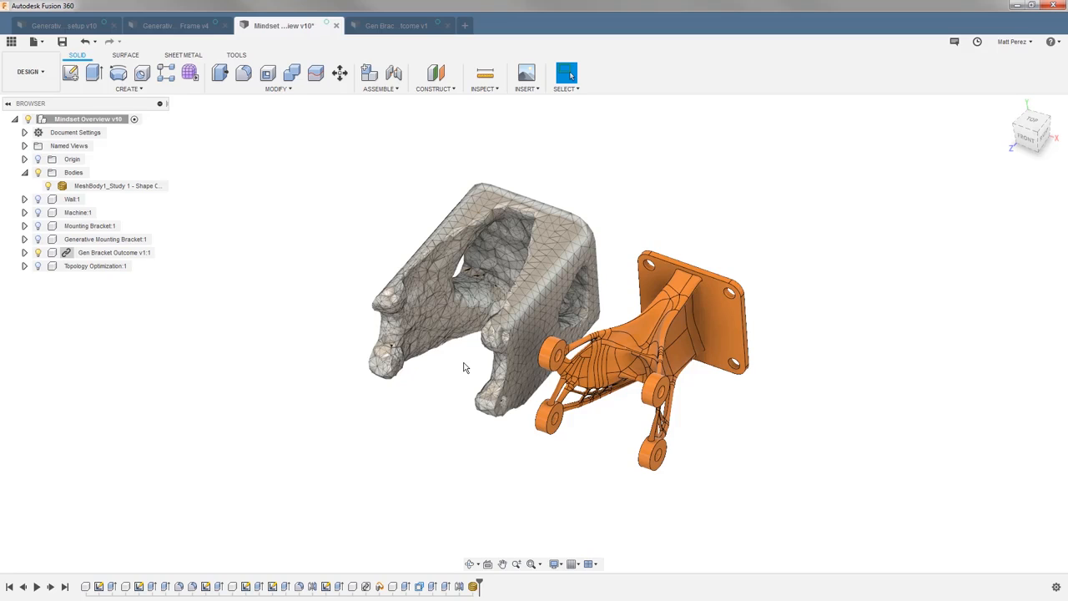
Zoom in close on the mesh body and orange bracket, orbiting toward the Right view
{"action": "left_click_drag", "start_coordinate": [465, 368], "coordinate": [553, 430]}
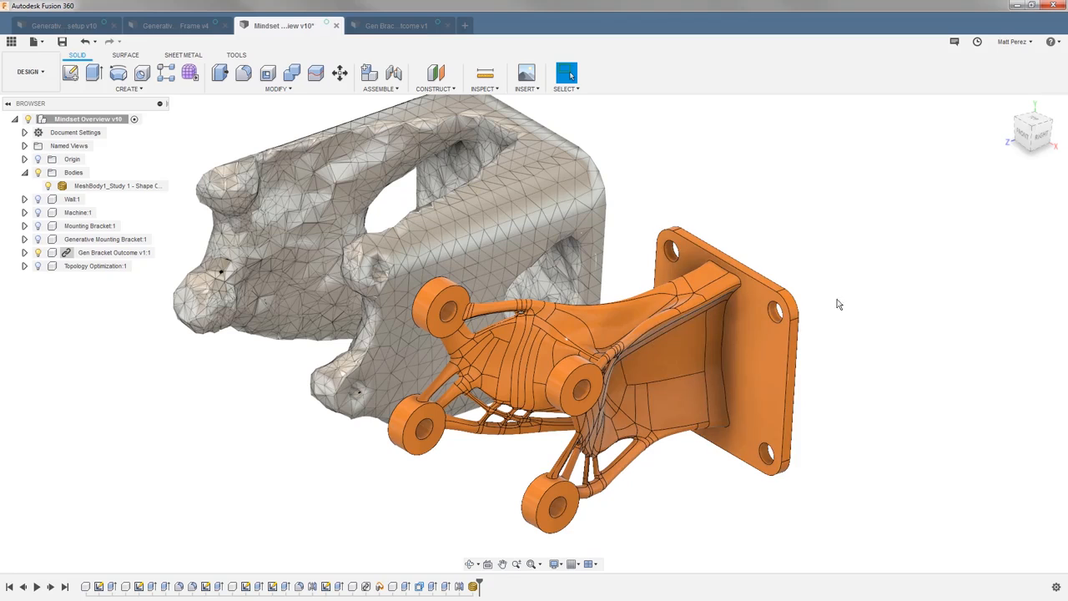
{"action": "mouse_move", "coordinate": [832, 271]}
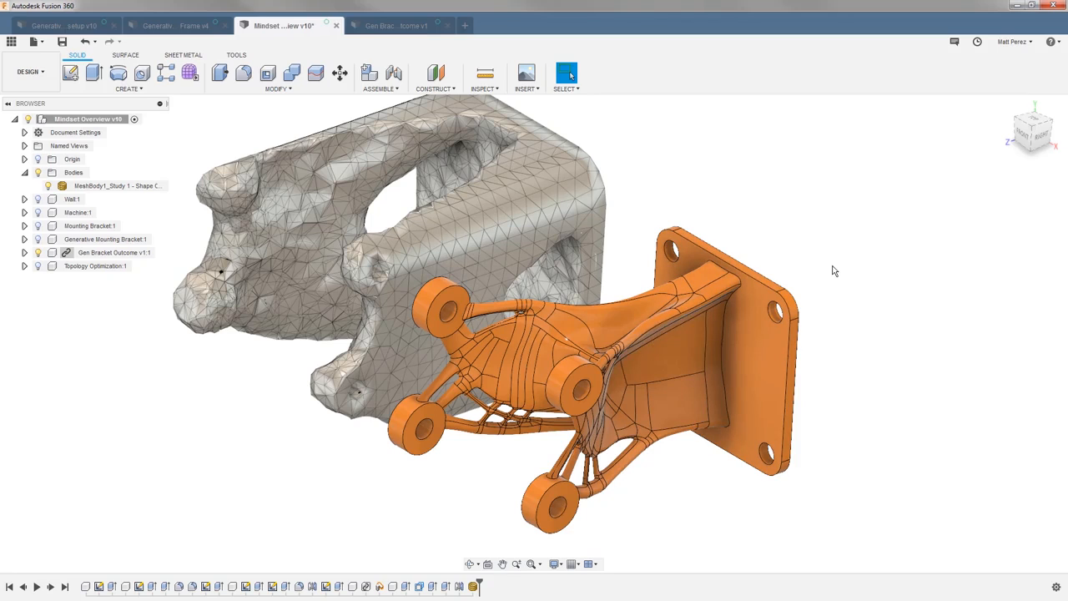
{"action": "mouse_move", "coordinate": [609, 183]}
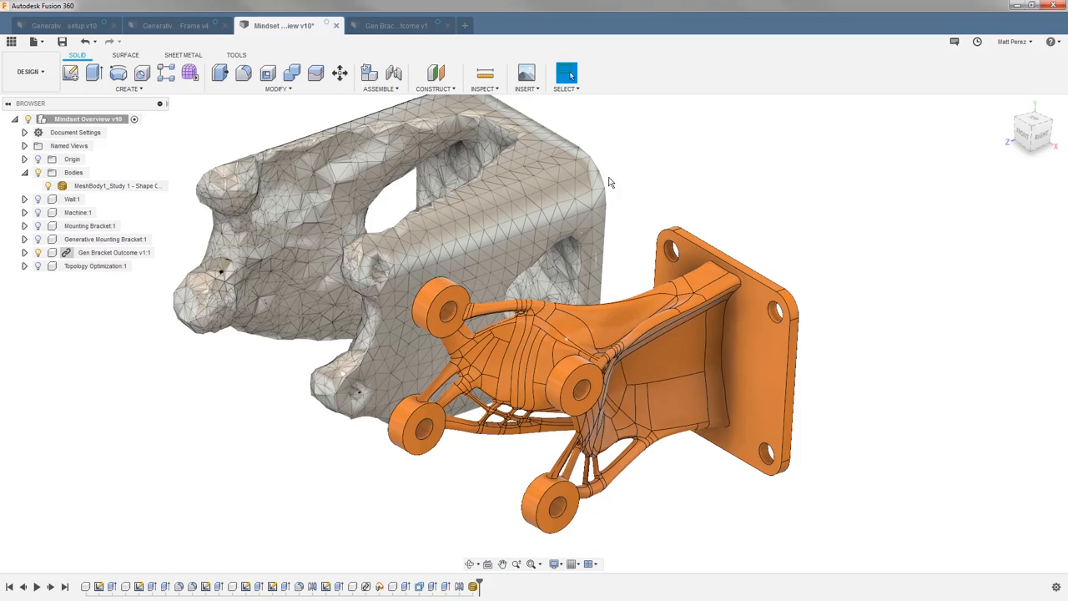
{"action": "mouse_move", "coordinate": [676, 153]}
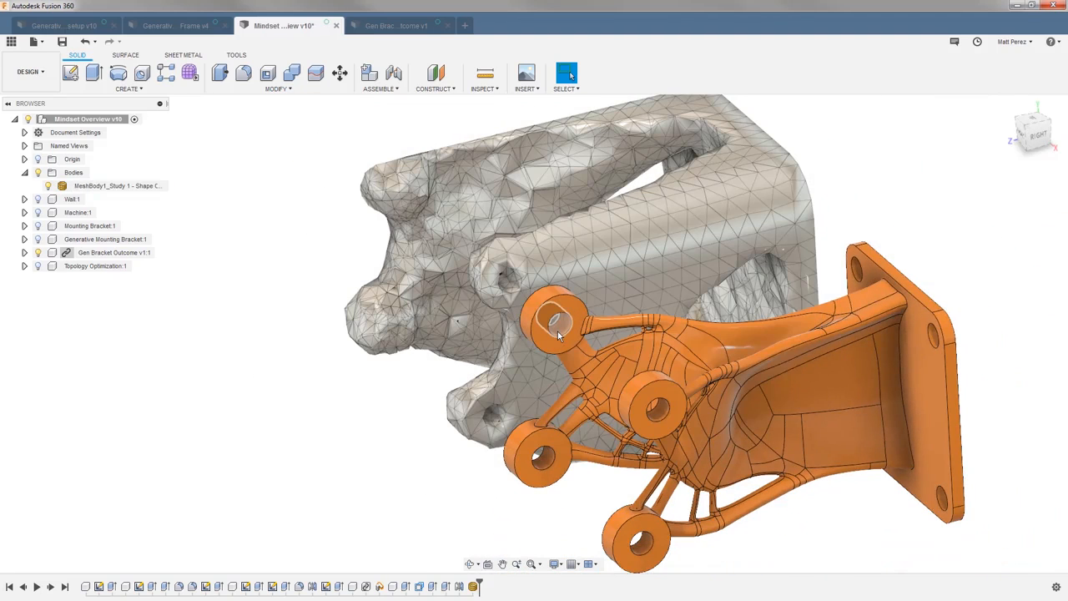
Return to the Home view showing the whole mesh body and orange bracket together
{"action": "left_click", "coordinate": [555, 322]}
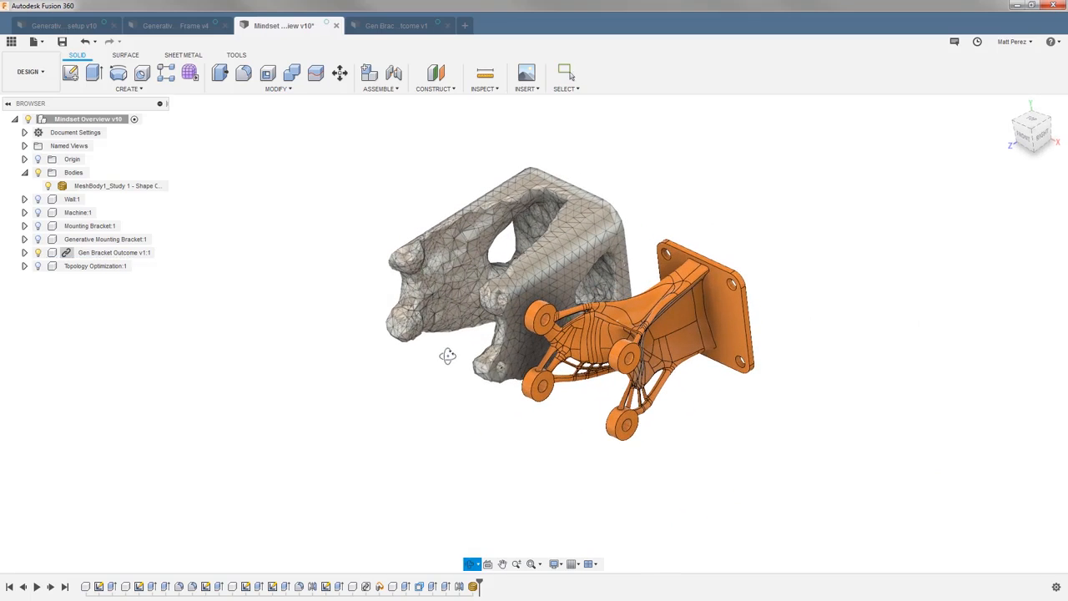
{"action": "left_click", "coordinate": [566, 75]}
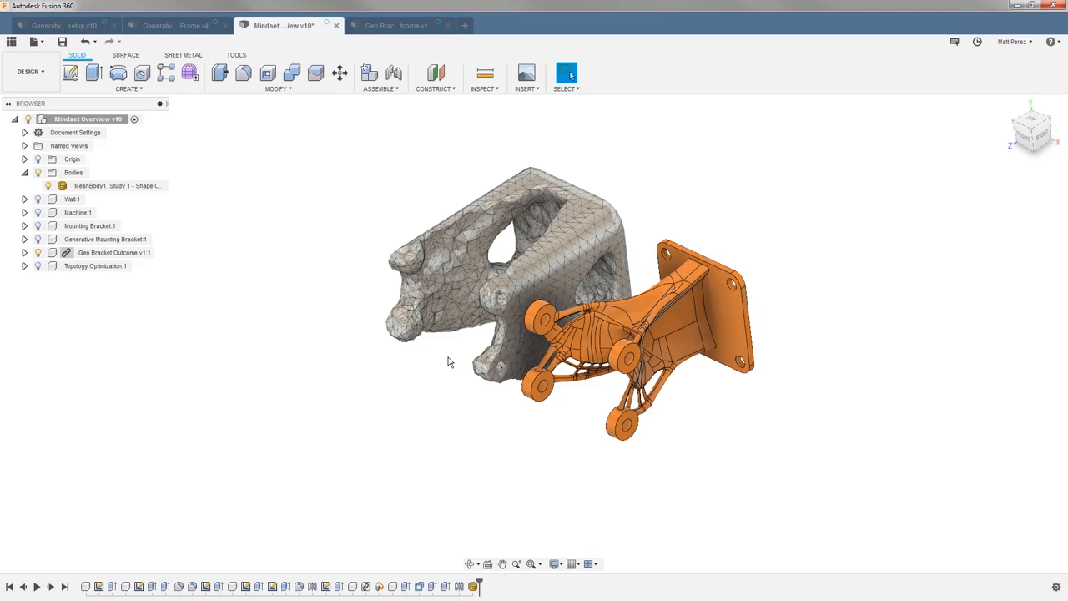
{"action": "left_click", "coordinate": [117, 185]}
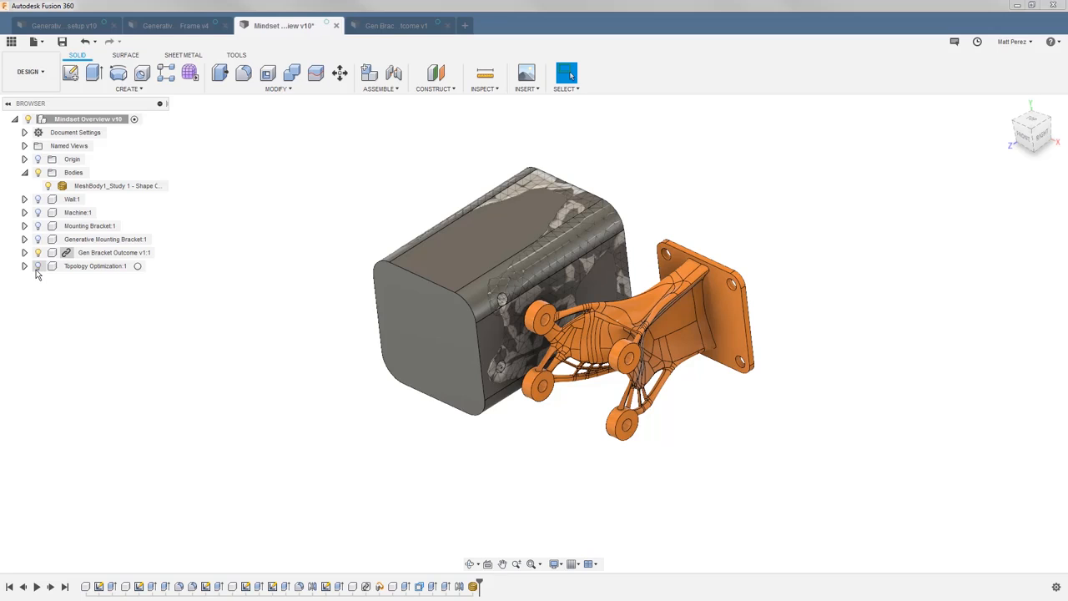
{"action": "left_click", "coordinate": [38, 266]}
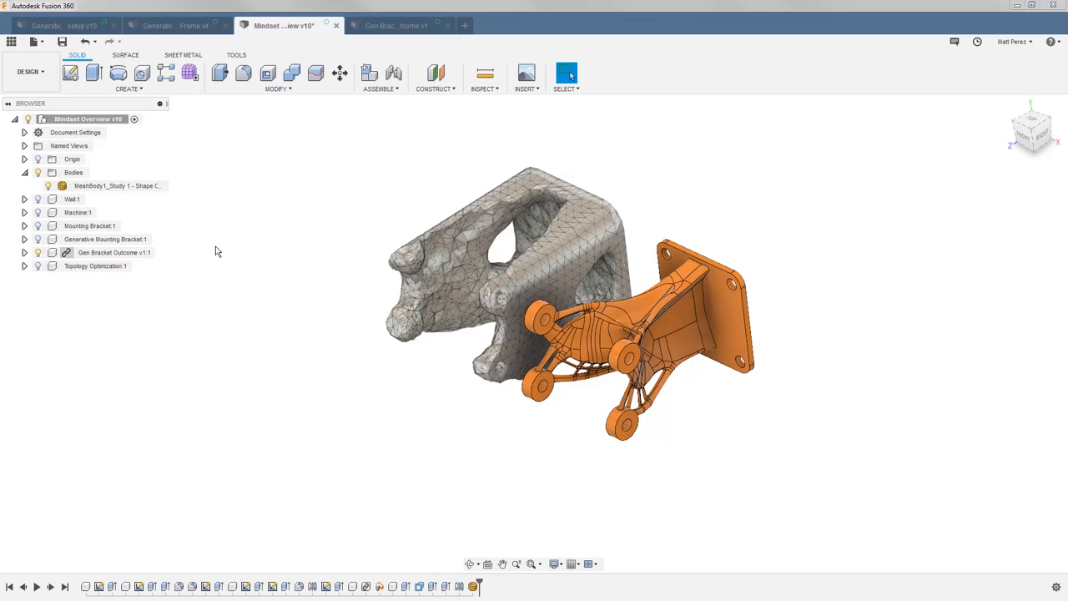